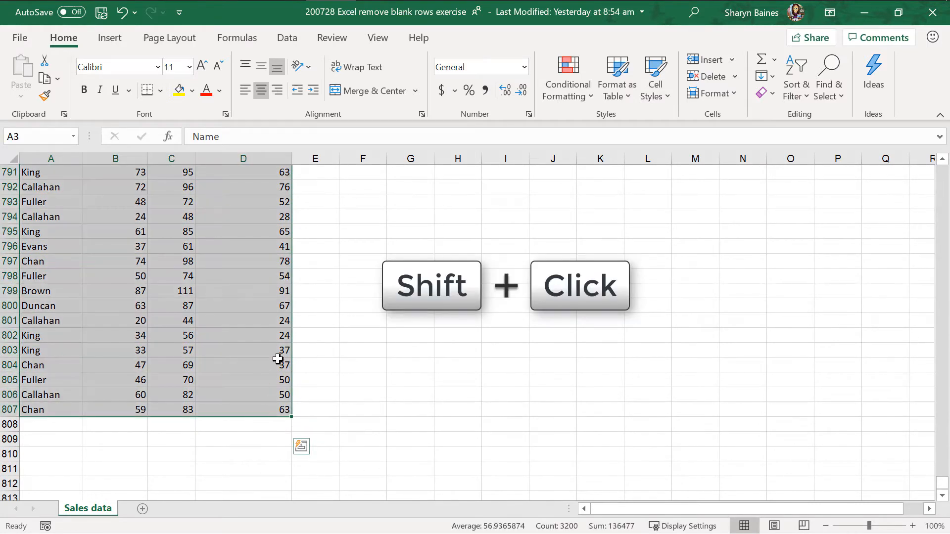
# Add filters to the sales table headers and show the 2 Litre column's values including (Blanks)
pyautogui.click(188, 172)
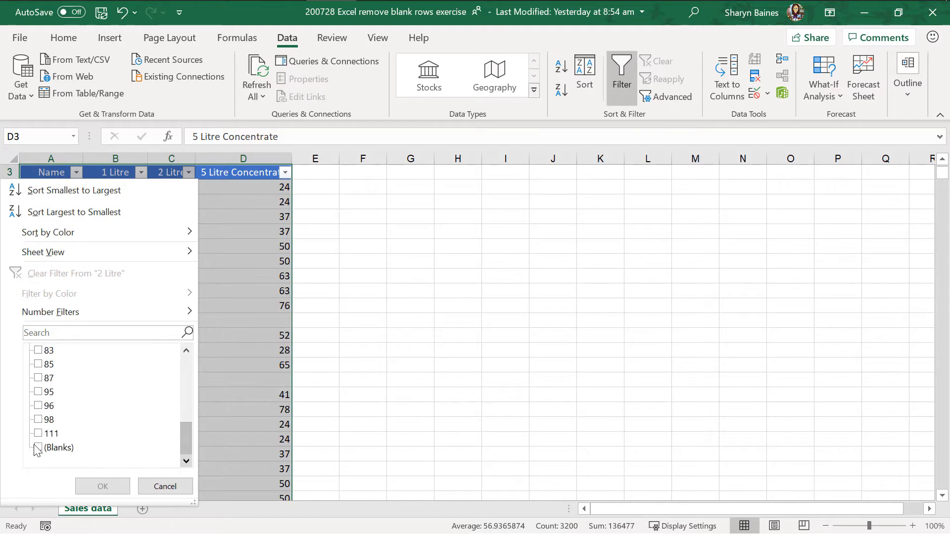
# Turn the filter off so the full sales list, blank rows included, reappears
pyautogui.click(102, 485)
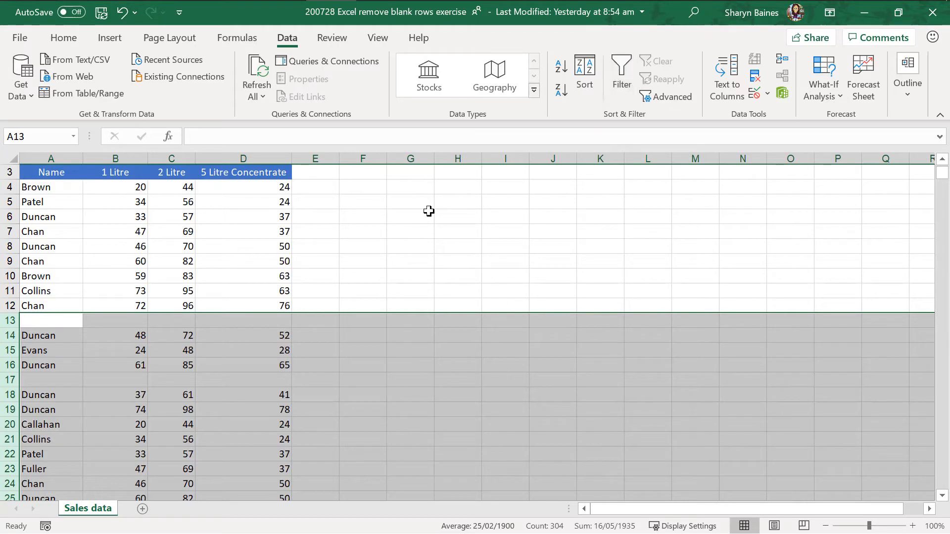
pyautogui.click(115, 217)
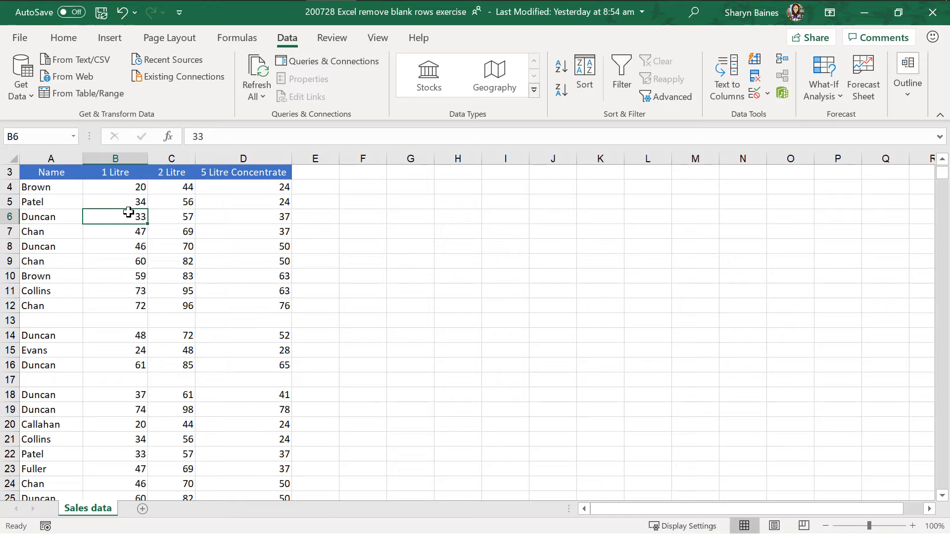
pyautogui.click(50, 172)
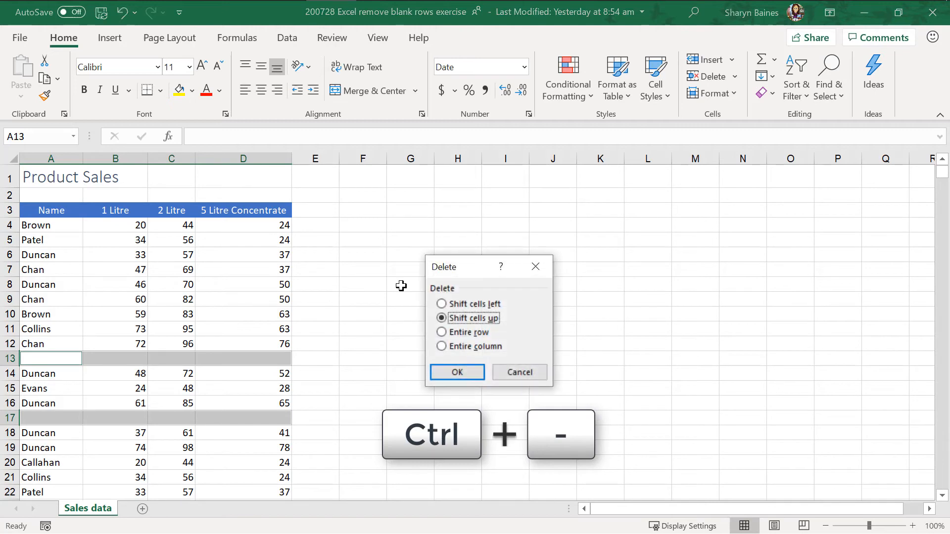
# Delete the selected empty cells with Shift cells up, closing the blank rows
pyautogui.click(457, 372)
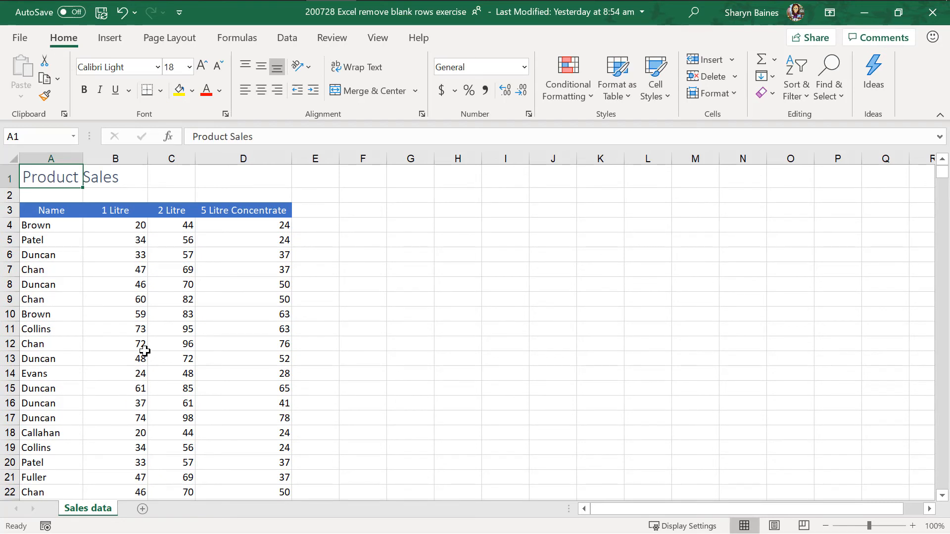